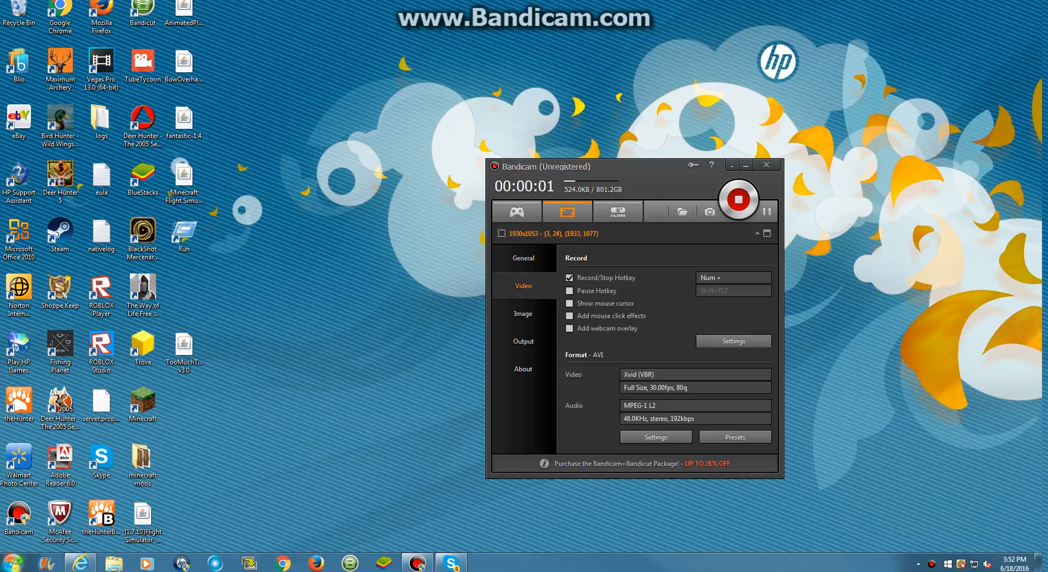
# - Minimize the Bandicam recorder and bring up the web browser on the Pixelmon mod page
pyautogui.click(766, 165)
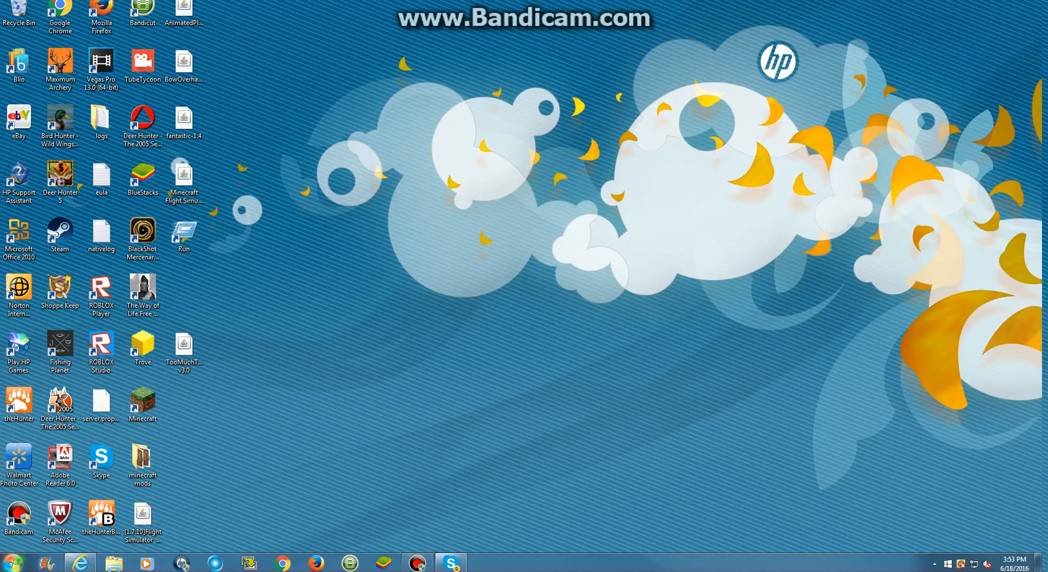
pyautogui.click(416, 562)
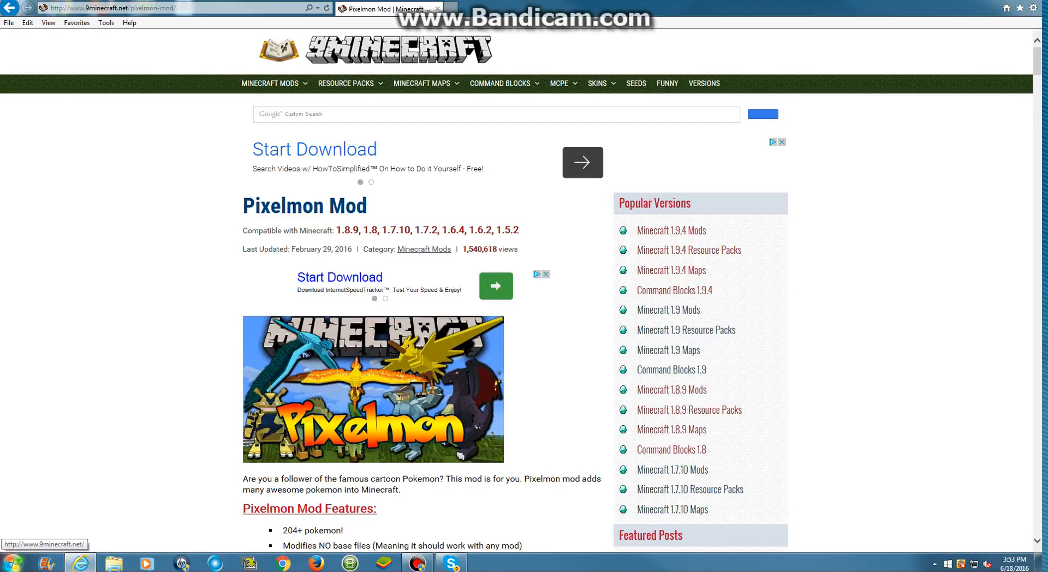
pyautogui.moveTo(397, 48)
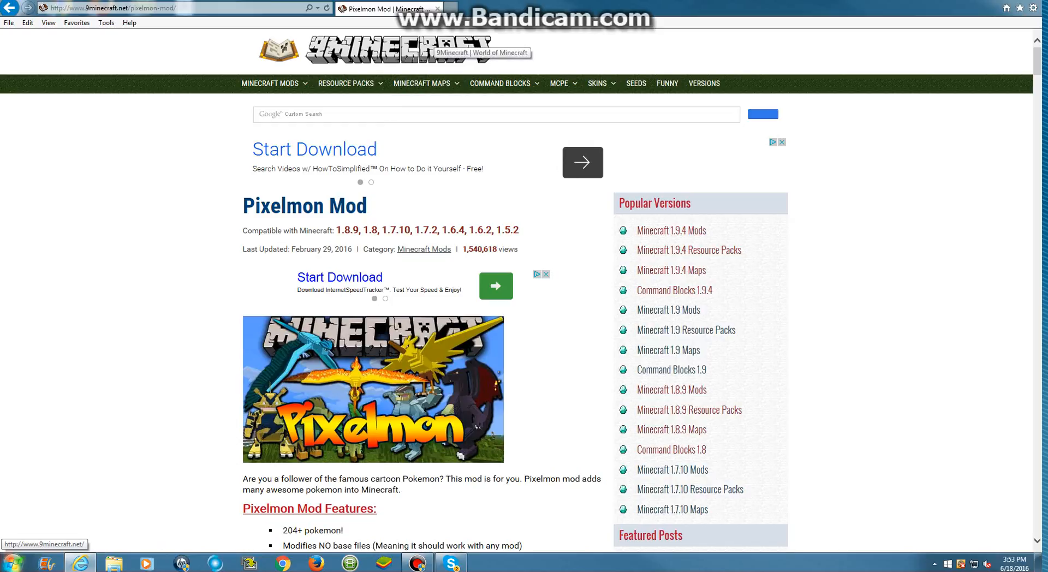
# - Scroll to Older versions, download the Pixelmon jar for 1.7.10 and save it
pyautogui.scroll(-3)
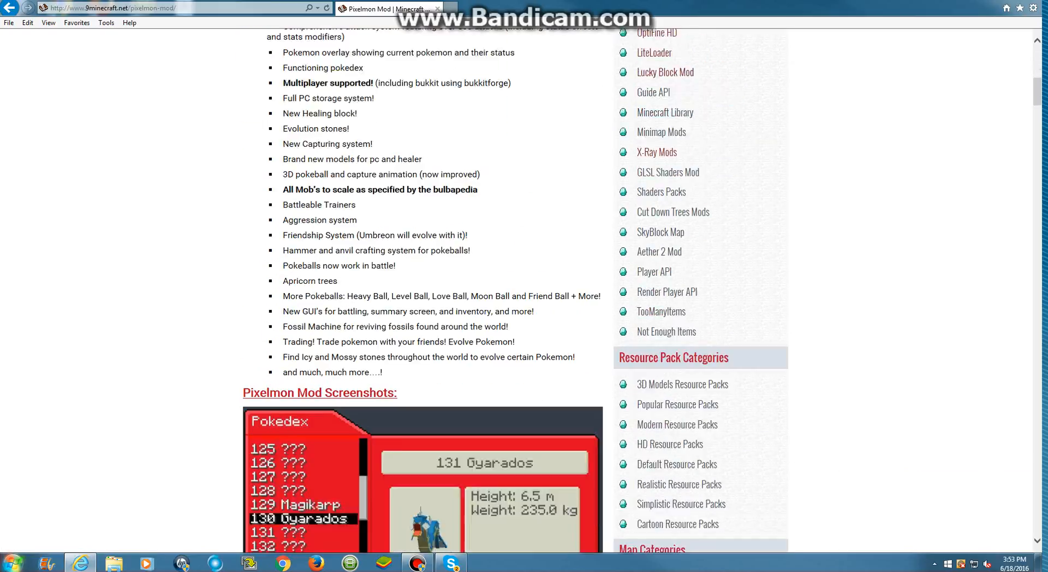
pyautogui.scroll(-3)
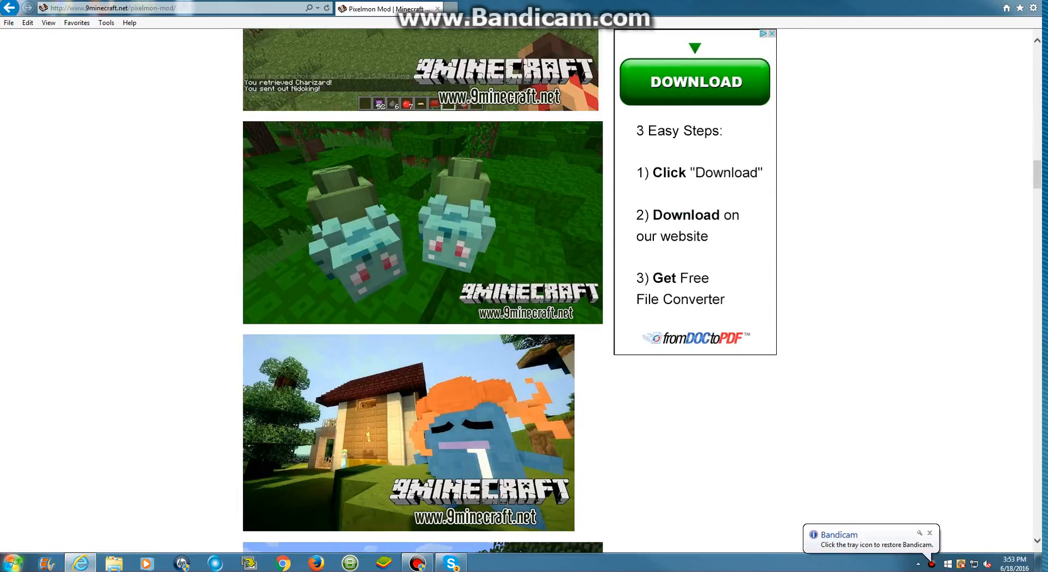
pyautogui.scroll(-3)
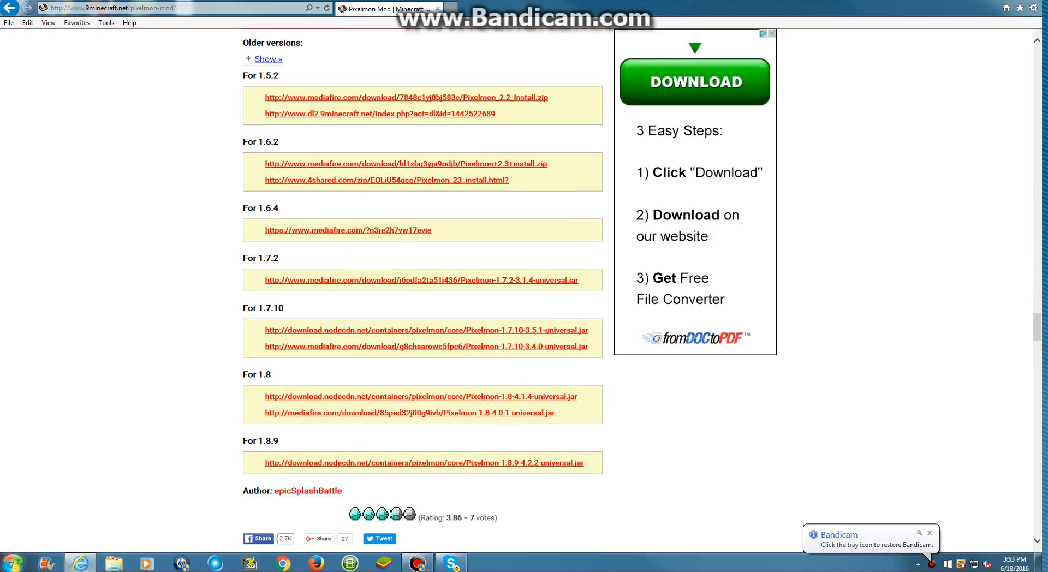
pyautogui.moveTo(427, 346)
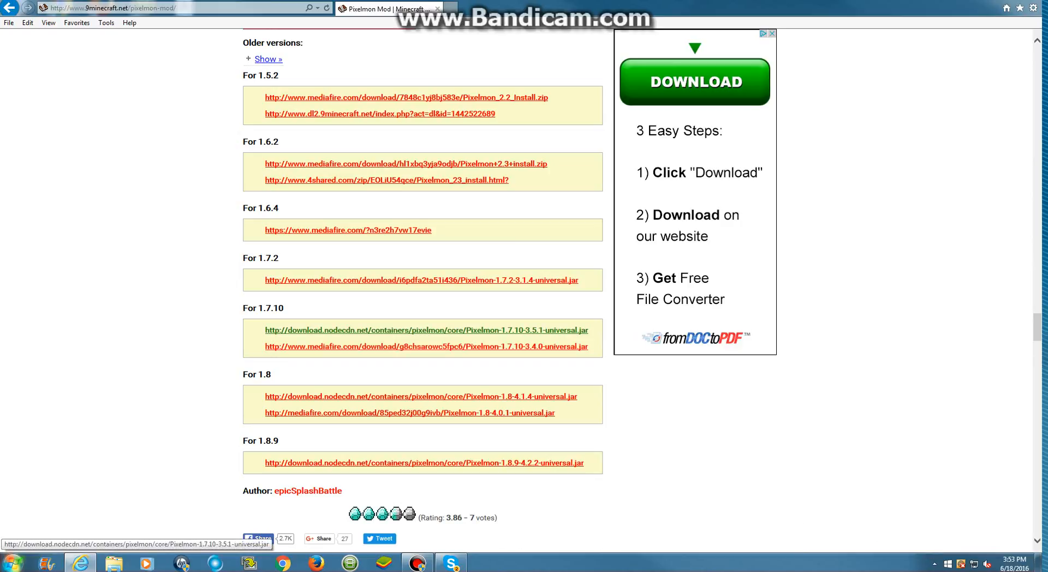
pyautogui.click(427, 330)
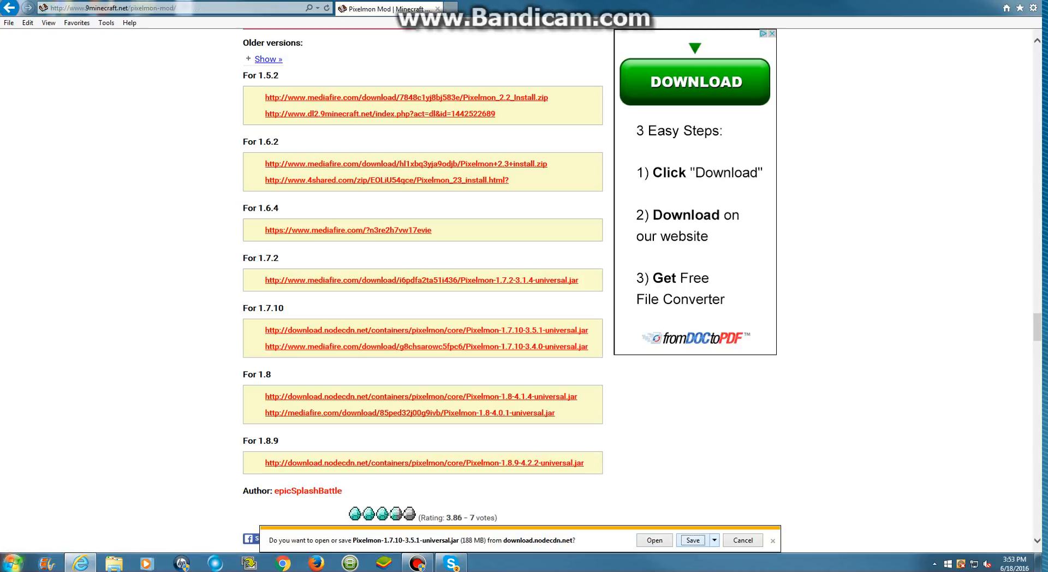
pyautogui.click(692, 541)
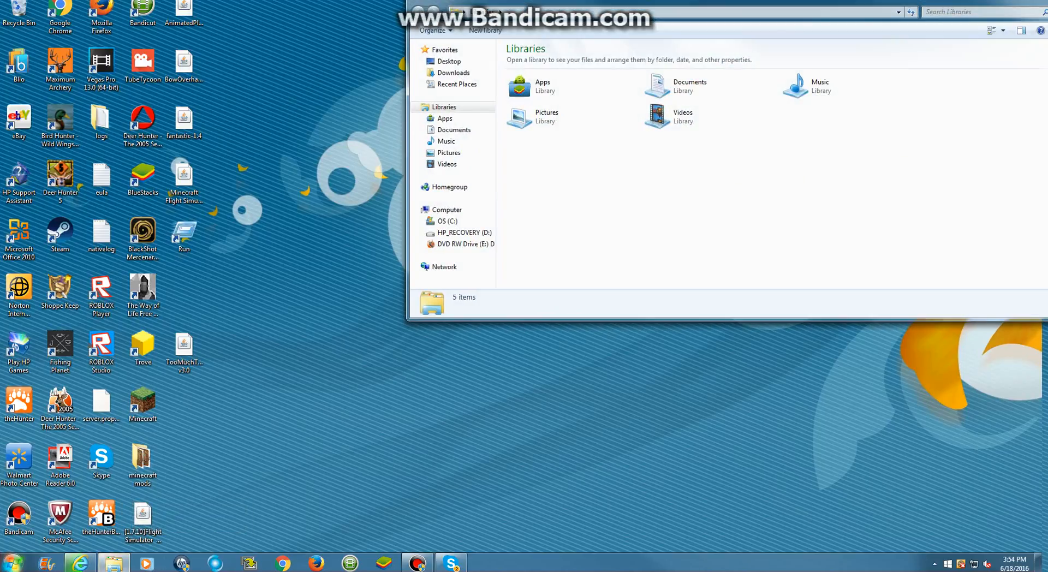
# - Use Start > Run with %appdata% to reach the application data folder
pyautogui.click(8, 563)
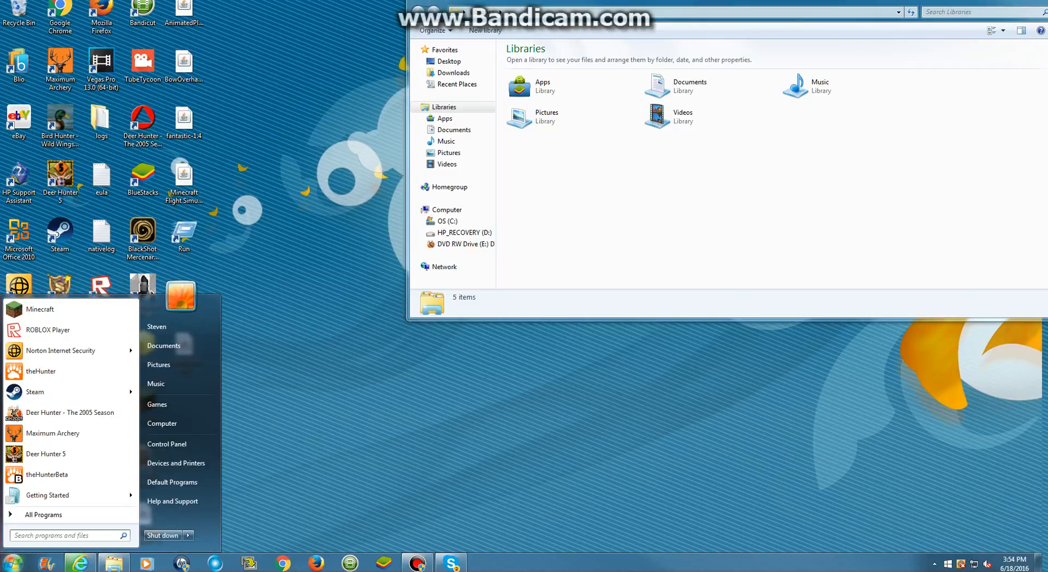
pyautogui.write('t')
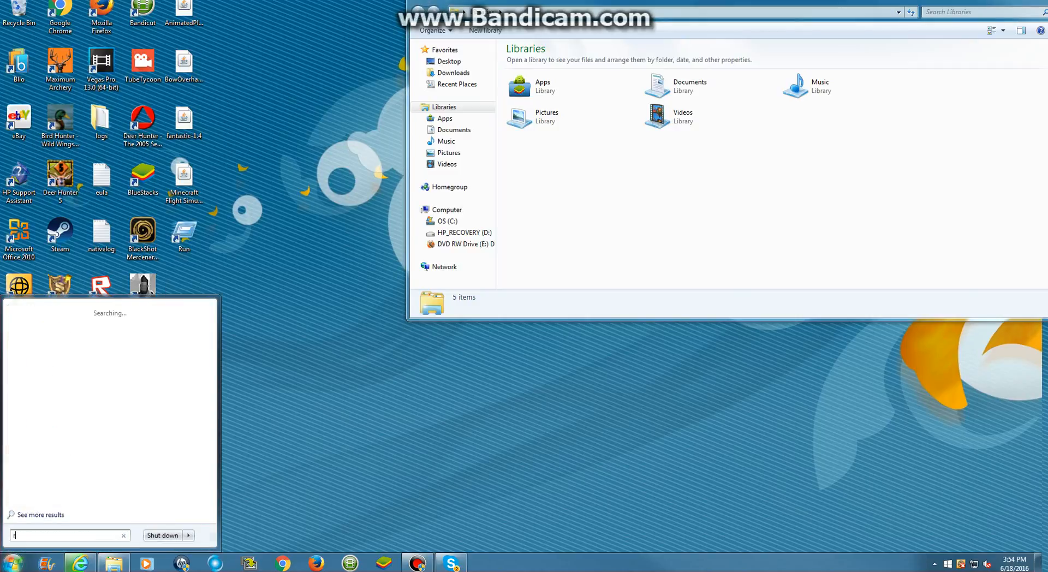
pyautogui.write('un')
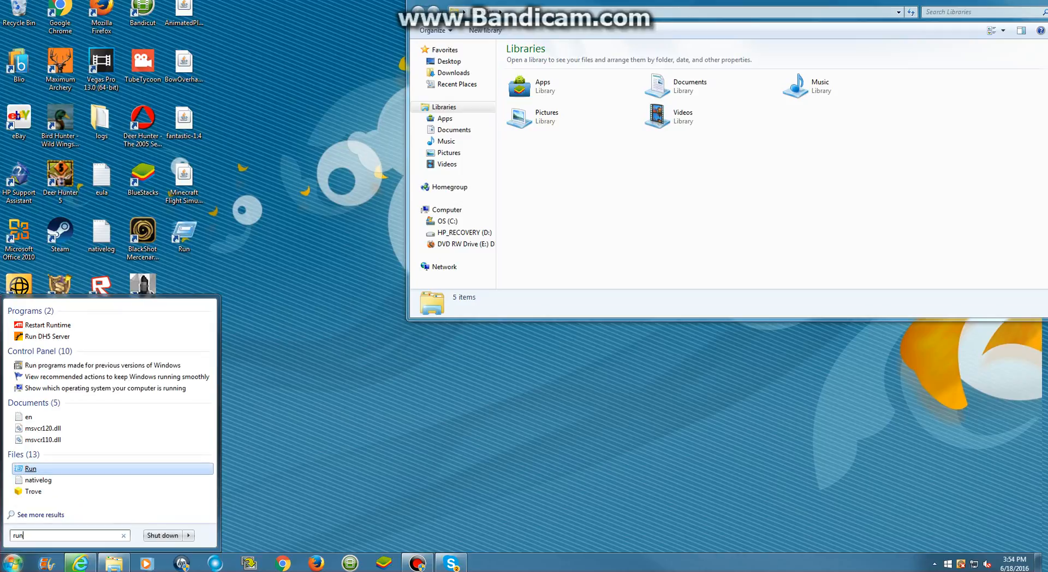
pyautogui.click(31, 468)
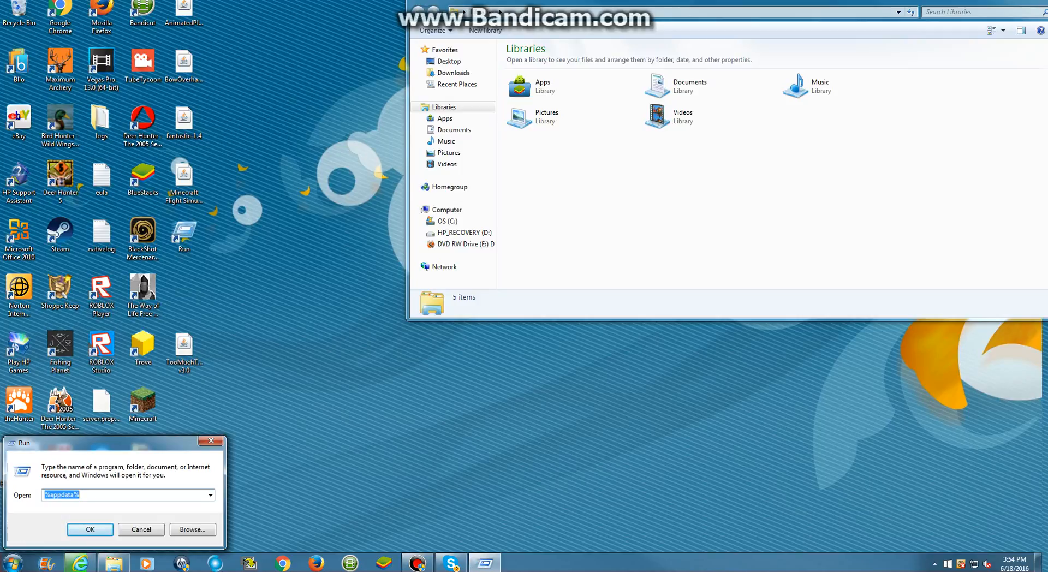
pyautogui.click(89, 528)
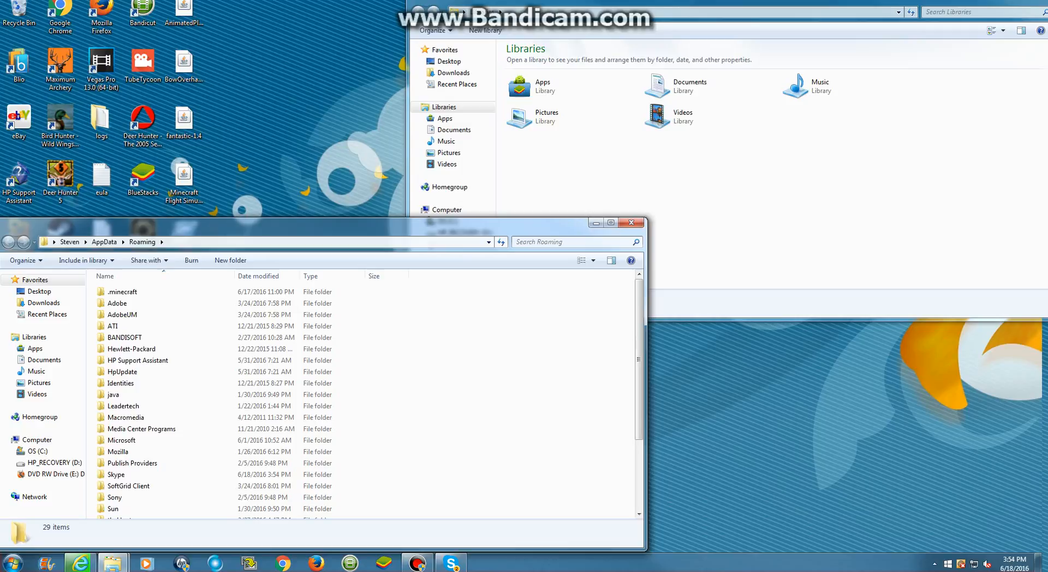
# - Go into .minecraft\mods\1.7.10 and cut the Streams jar out of the folder
pyautogui.doubleClick(122, 291)
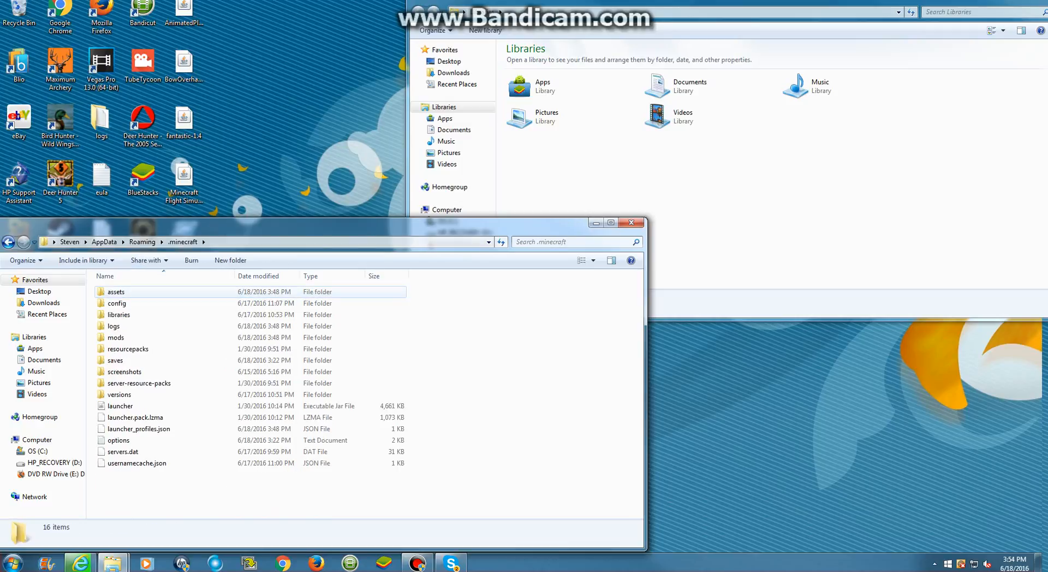
pyautogui.doubleClick(116, 337)
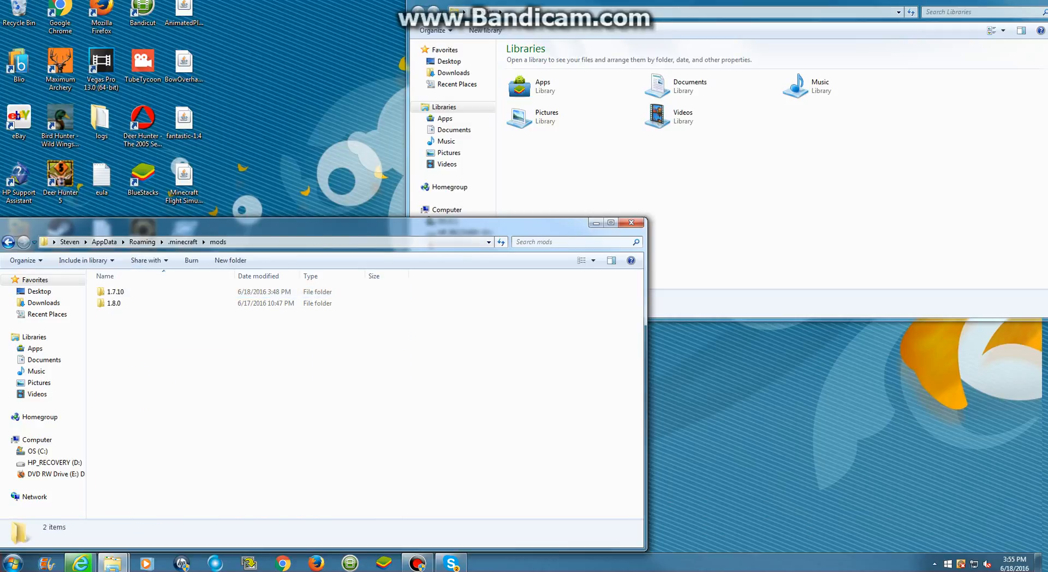
pyautogui.doubleClick(114, 291)
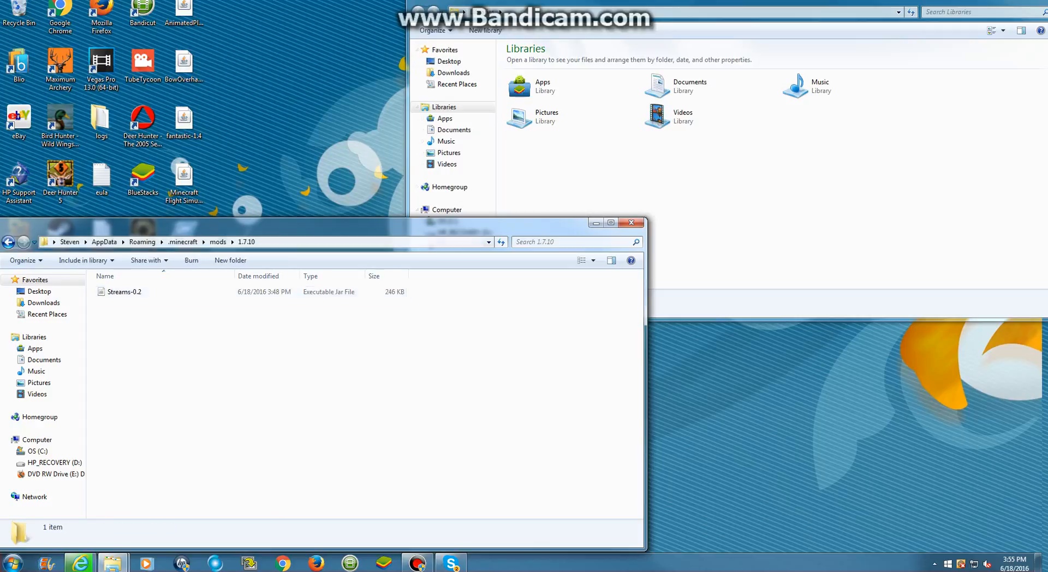
pyautogui.rightClick(124, 292)
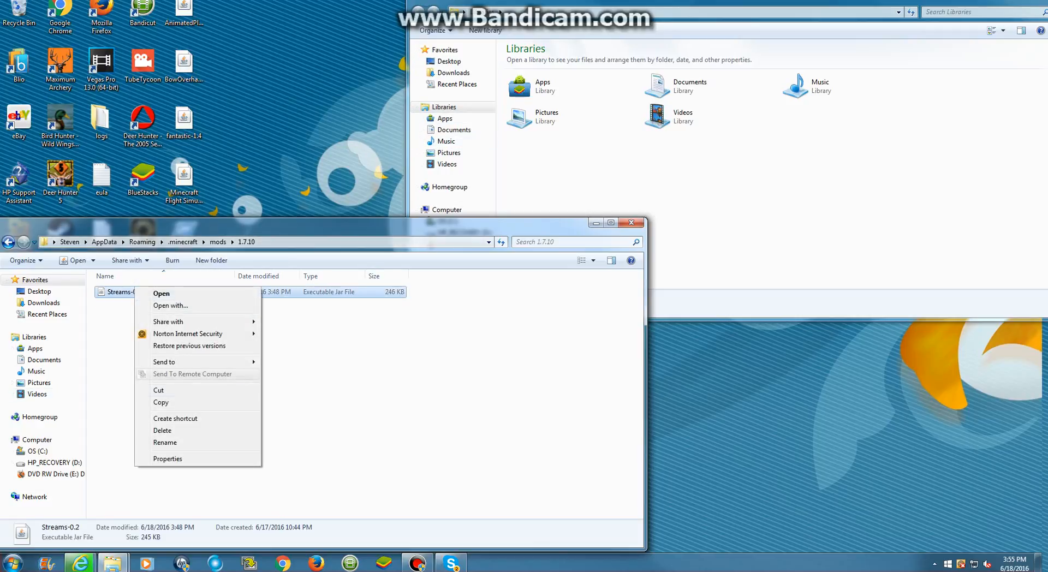
pyautogui.moveTo(161, 402)
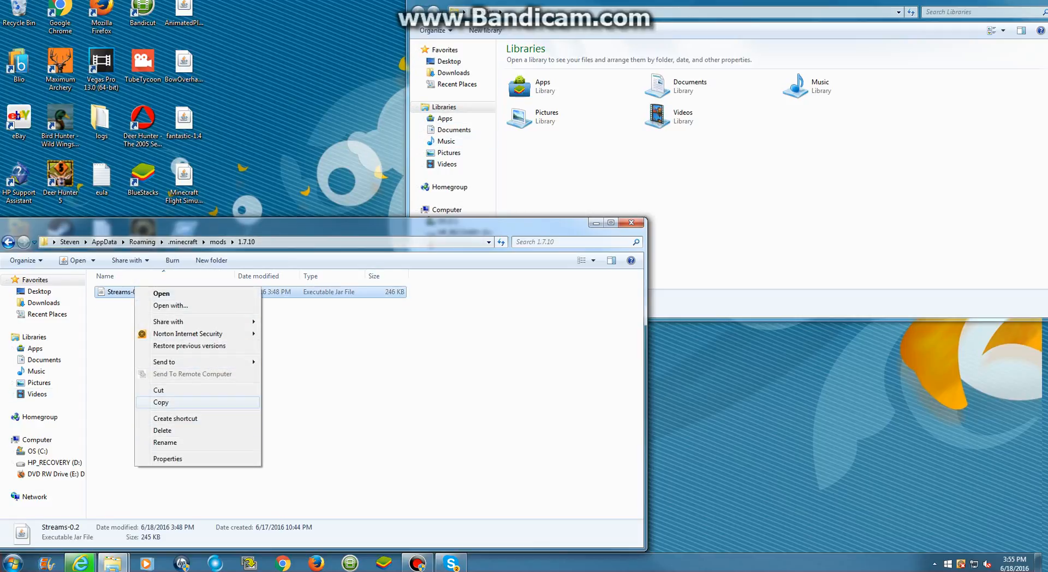
pyautogui.click(161, 402)
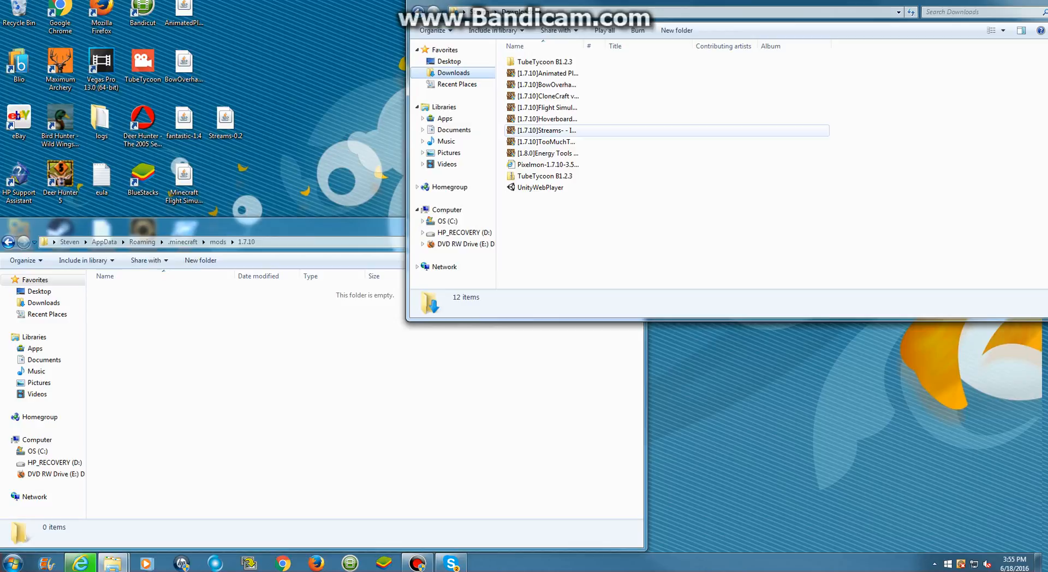
pyautogui.click(548, 164)
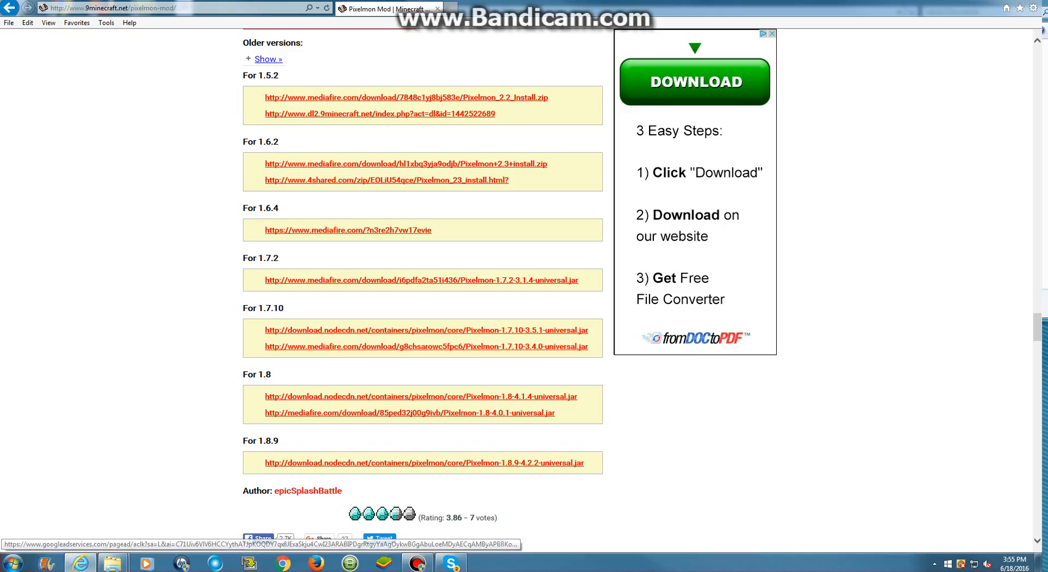
# - In a new tab, go to files.minecraftforge.net and reach the 1.7.10 downloads
pyautogui.click(462, 8)
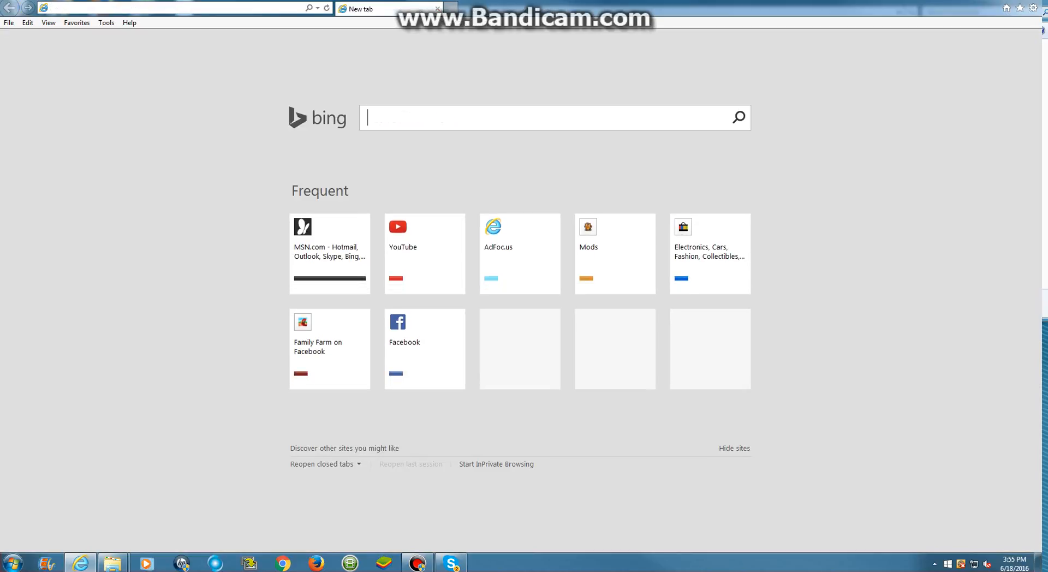
pyautogui.write('minecraft.net/')
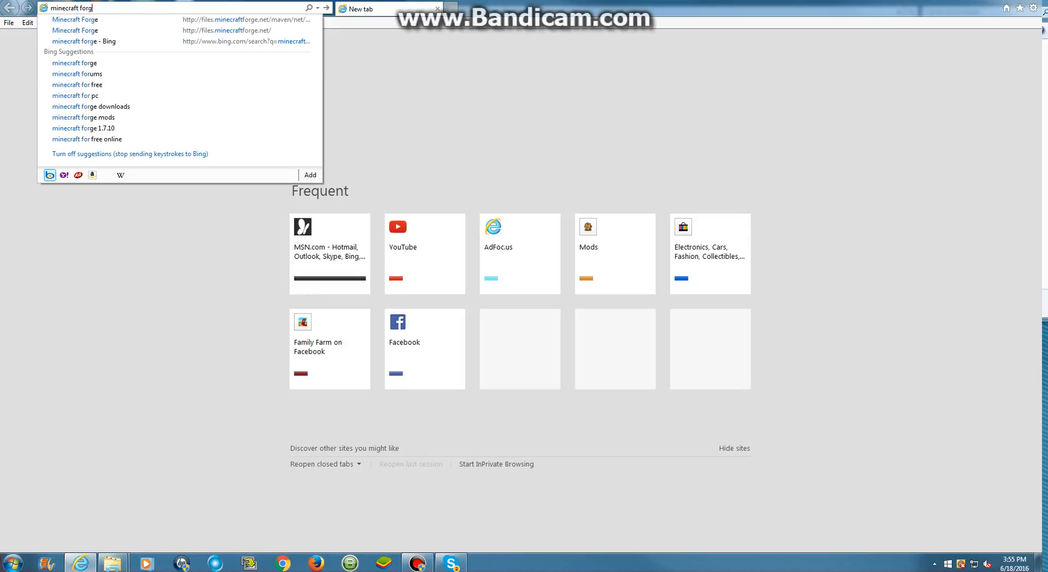
pyautogui.write('e')
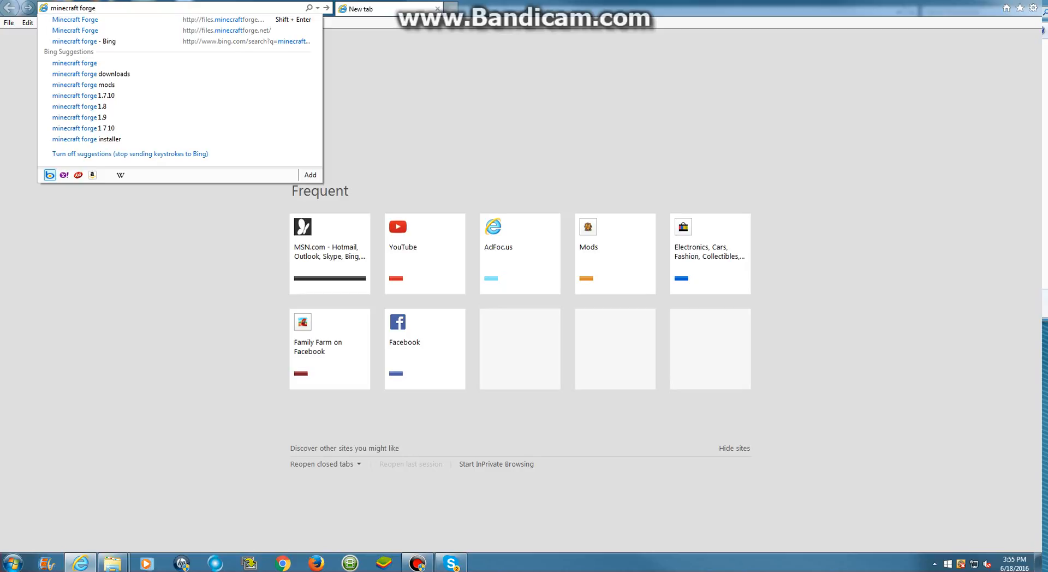
pyautogui.click(75, 20)
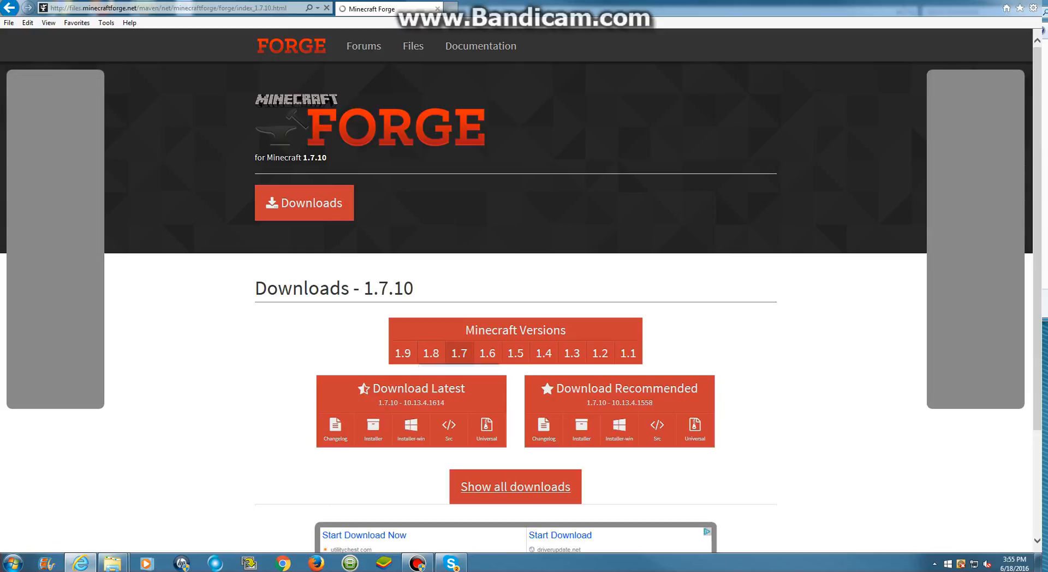
pyautogui.click(458, 353)
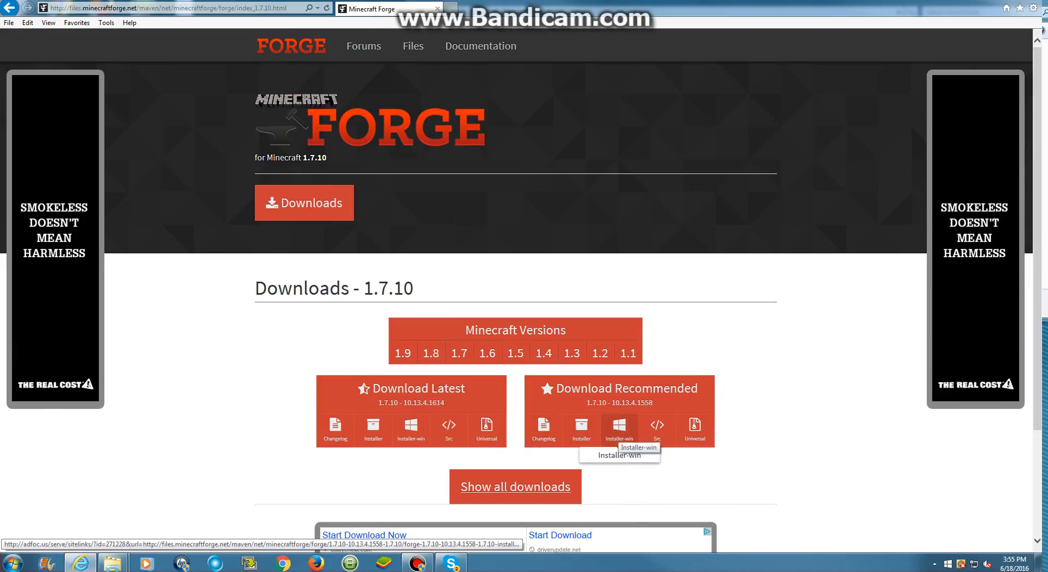
pyautogui.moveTo(581, 427)
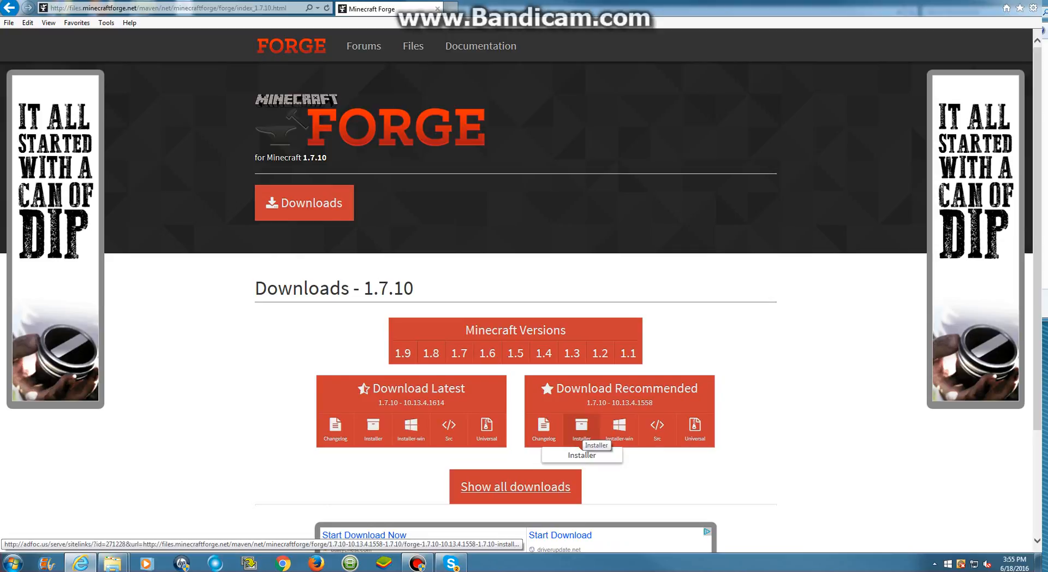
# - Start downloading the recommended Forge 1.7.10 installer through the adfoc.us gateway
pyautogui.click(580, 429)
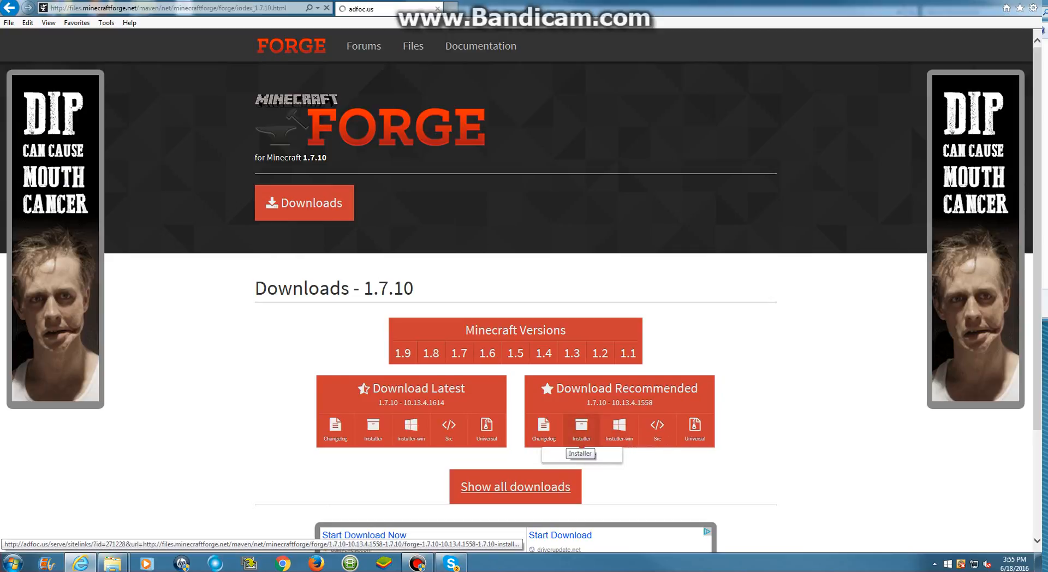
pyautogui.click(580, 427)
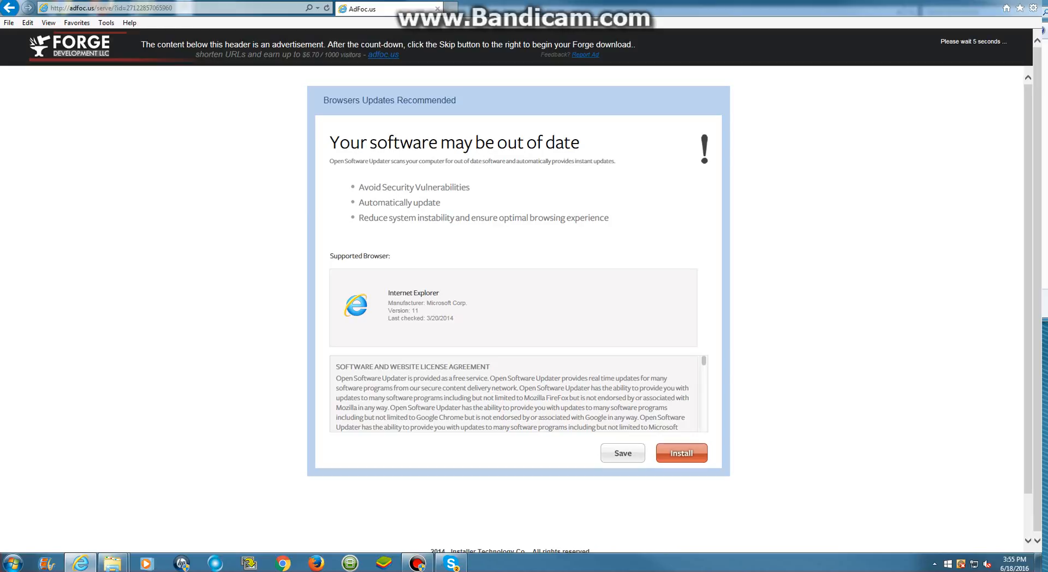
pyautogui.click(680, 453)
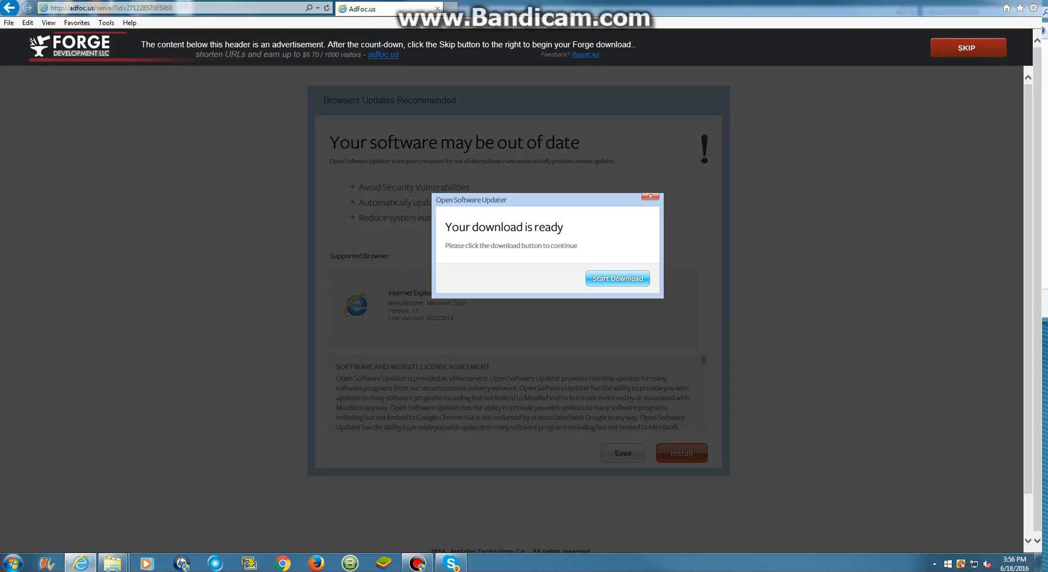
pyautogui.click(617, 278)
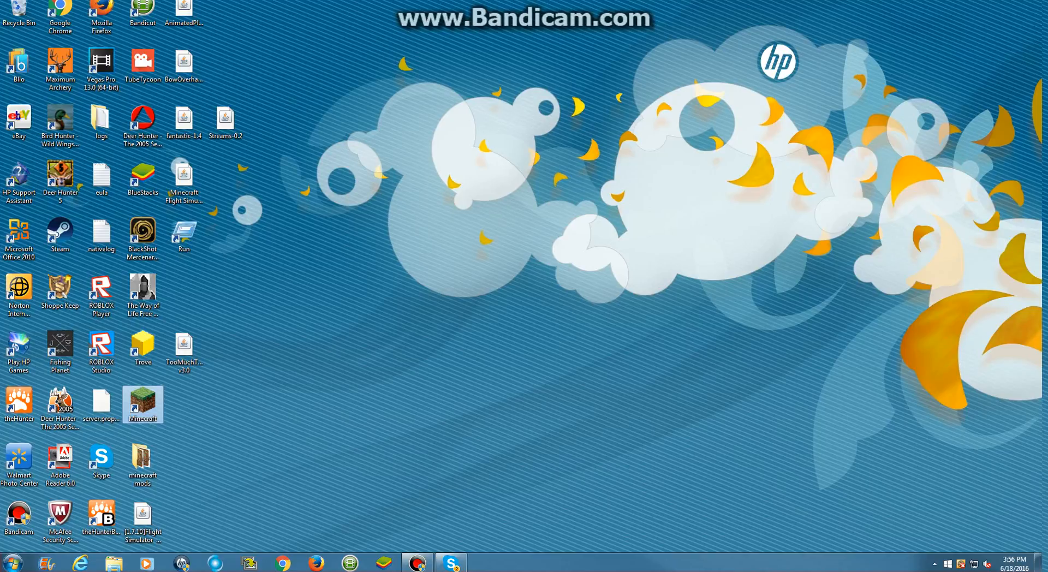
# - Launch Minecraft from the desktop and switch the launcher to the Forge profile
pyautogui.doubleClick(142, 404)
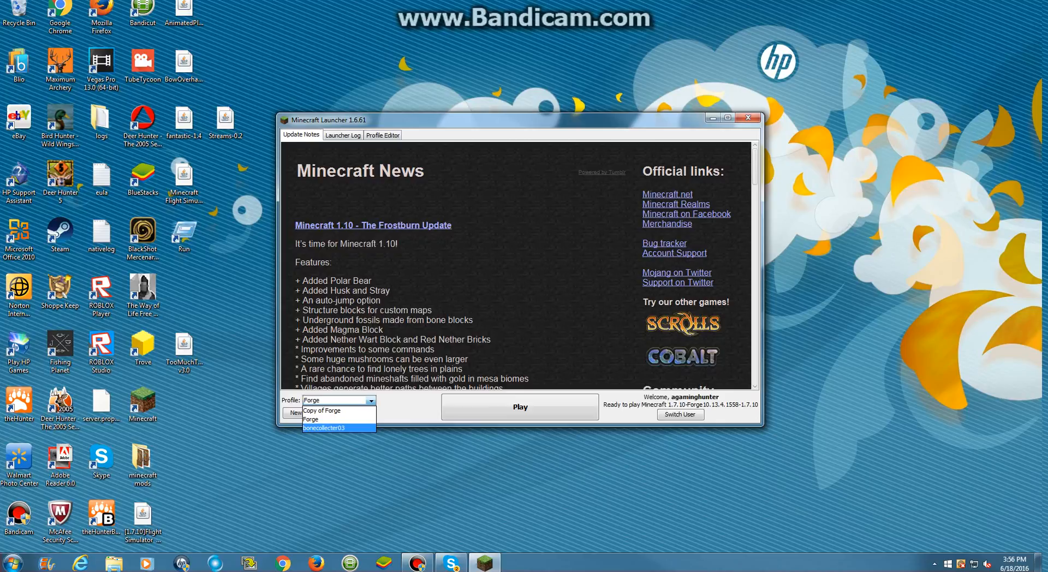
pyautogui.click(338, 428)
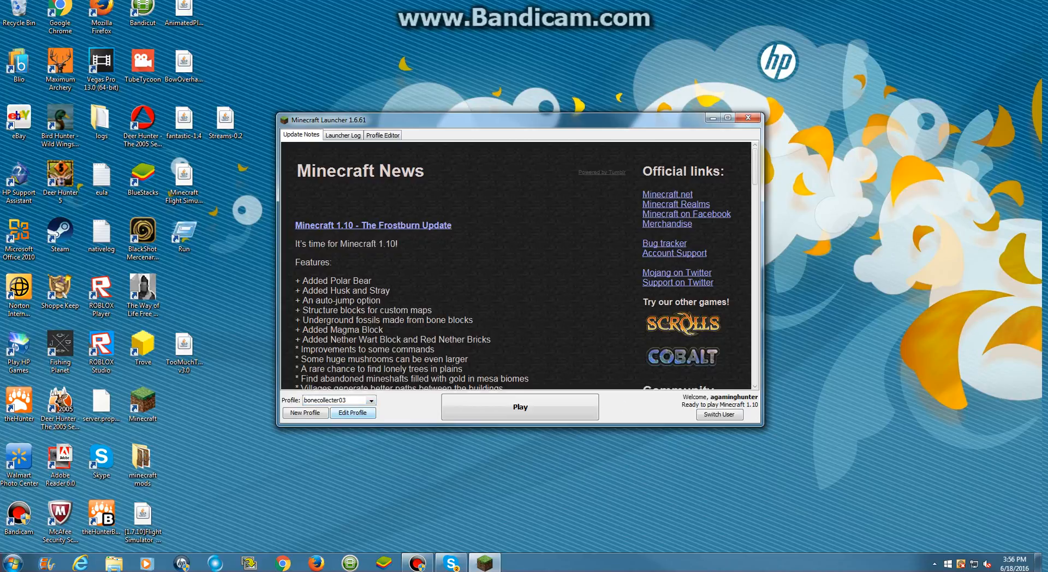
pyautogui.click(371, 401)
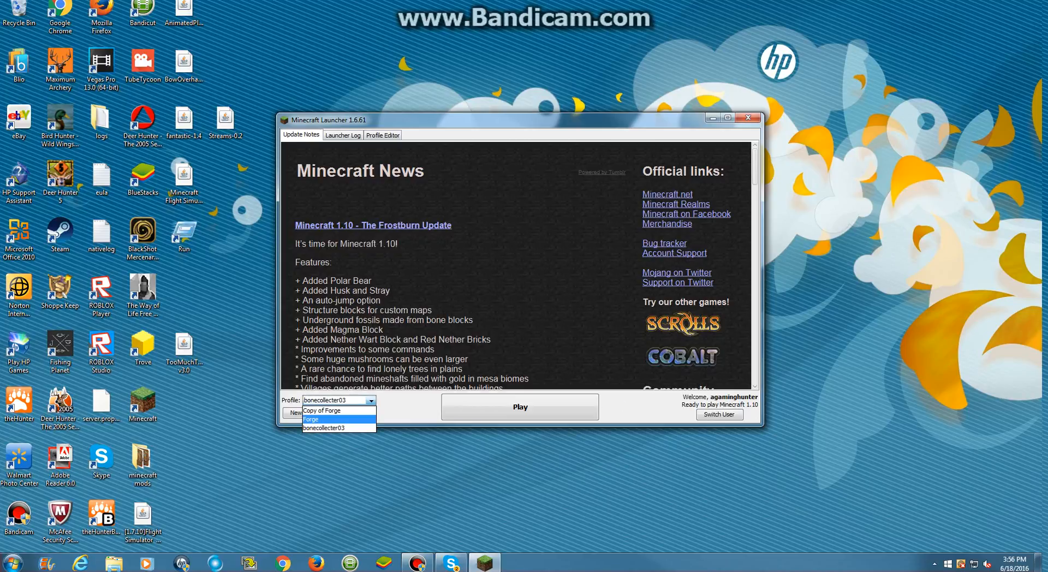
pyautogui.click(311, 419)
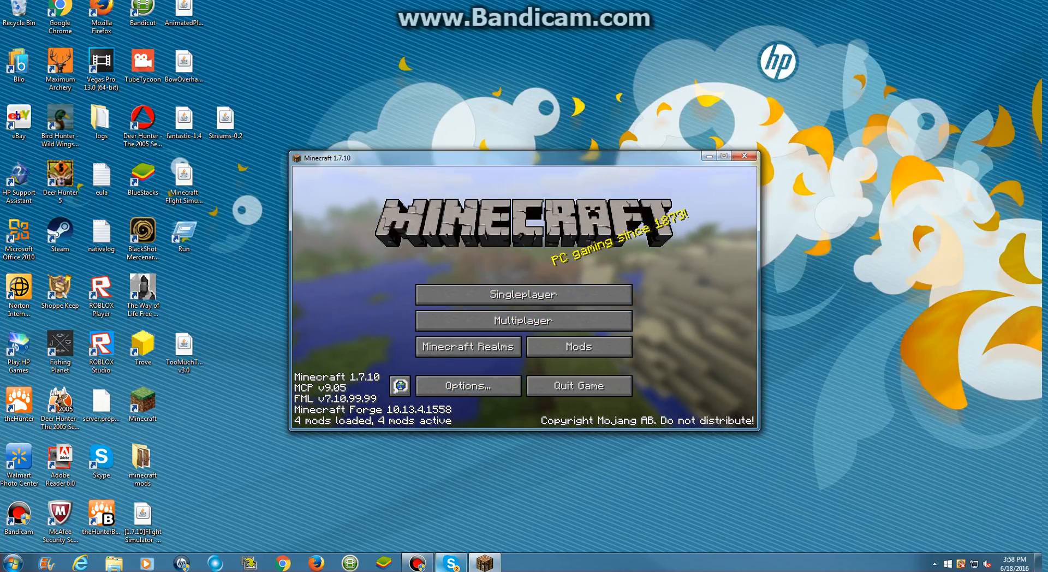
pyautogui.click(416, 562)
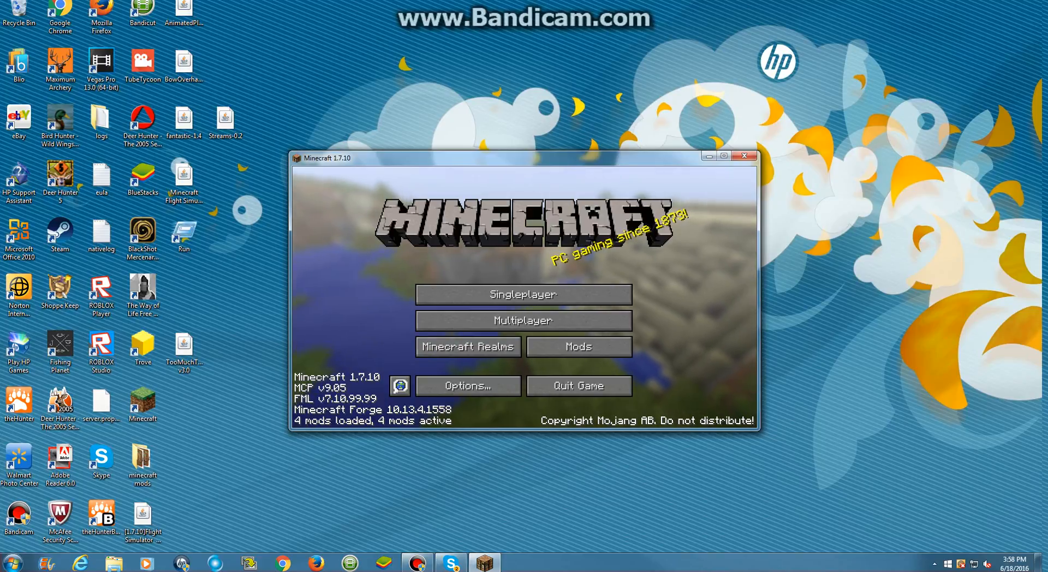
pyautogui.click(579, 346)
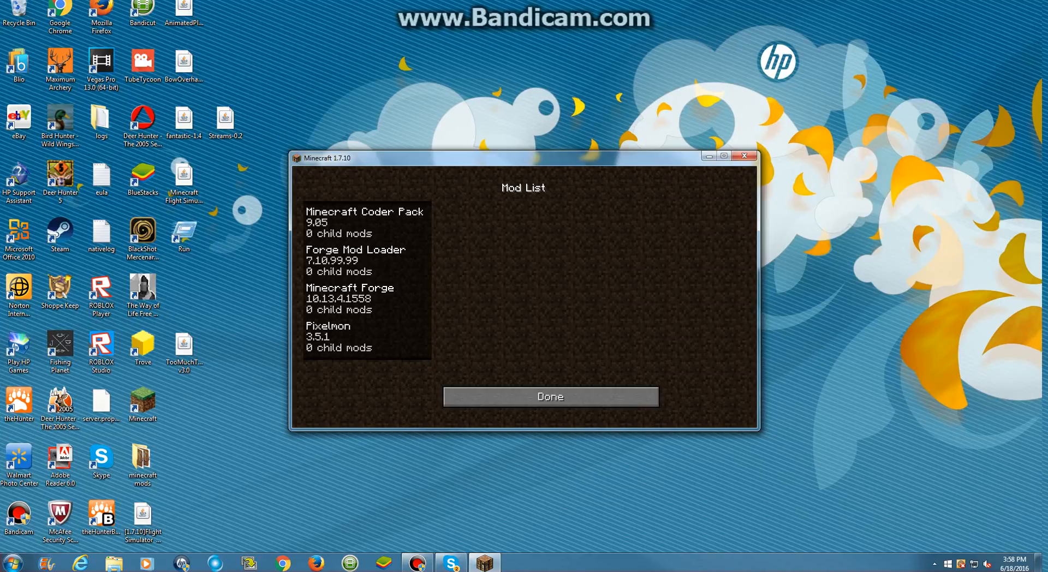
pyautogui.click(338, 336)
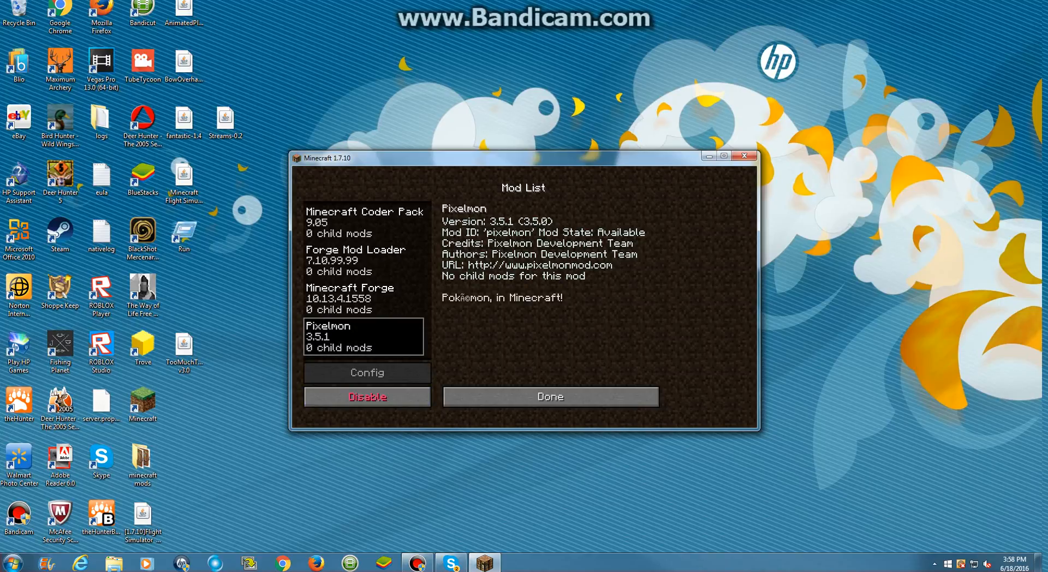
pyautogui.click(549, 396)
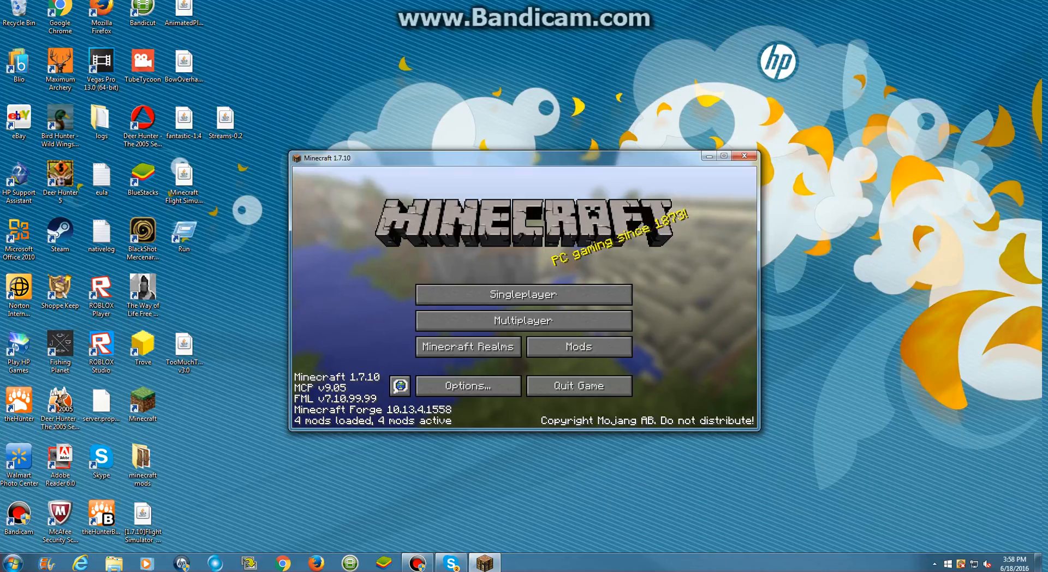
pyautogui.click(579, 346)
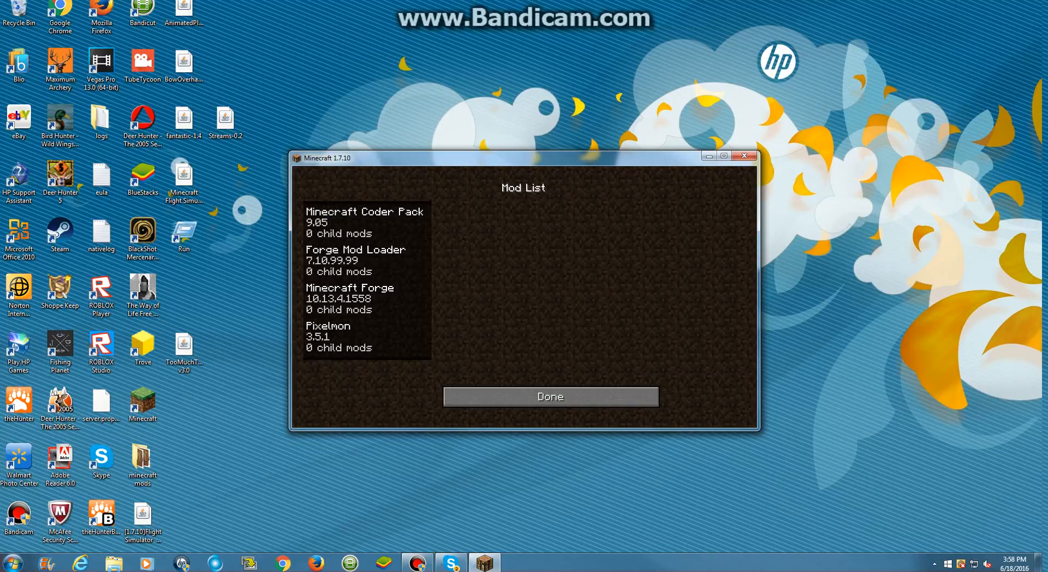
pyautogui.click(549, 396)
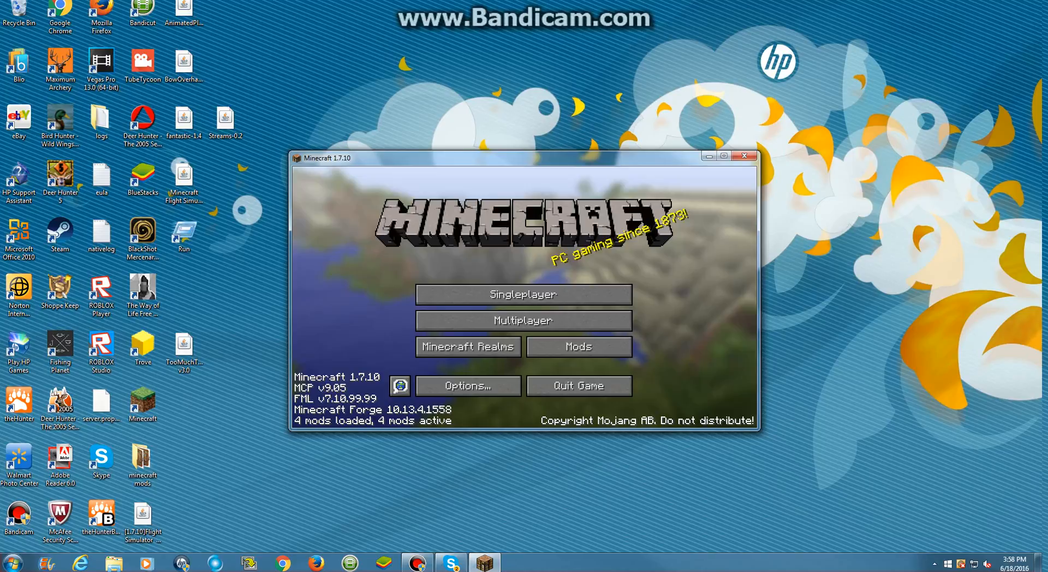